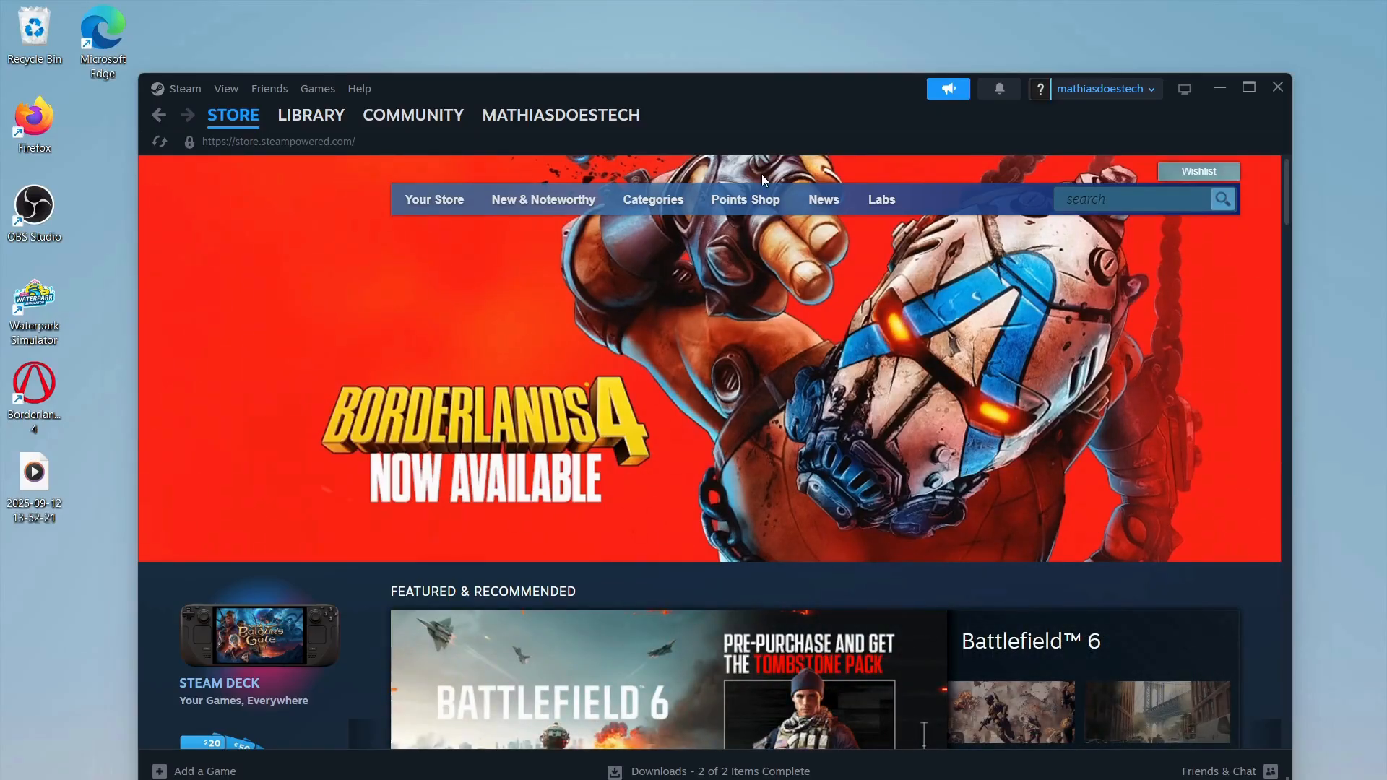
Step: Browse Borderlands 4's local files from the Steam library via Manage
{"action": "left_click", "coordinate": [310, 115]}
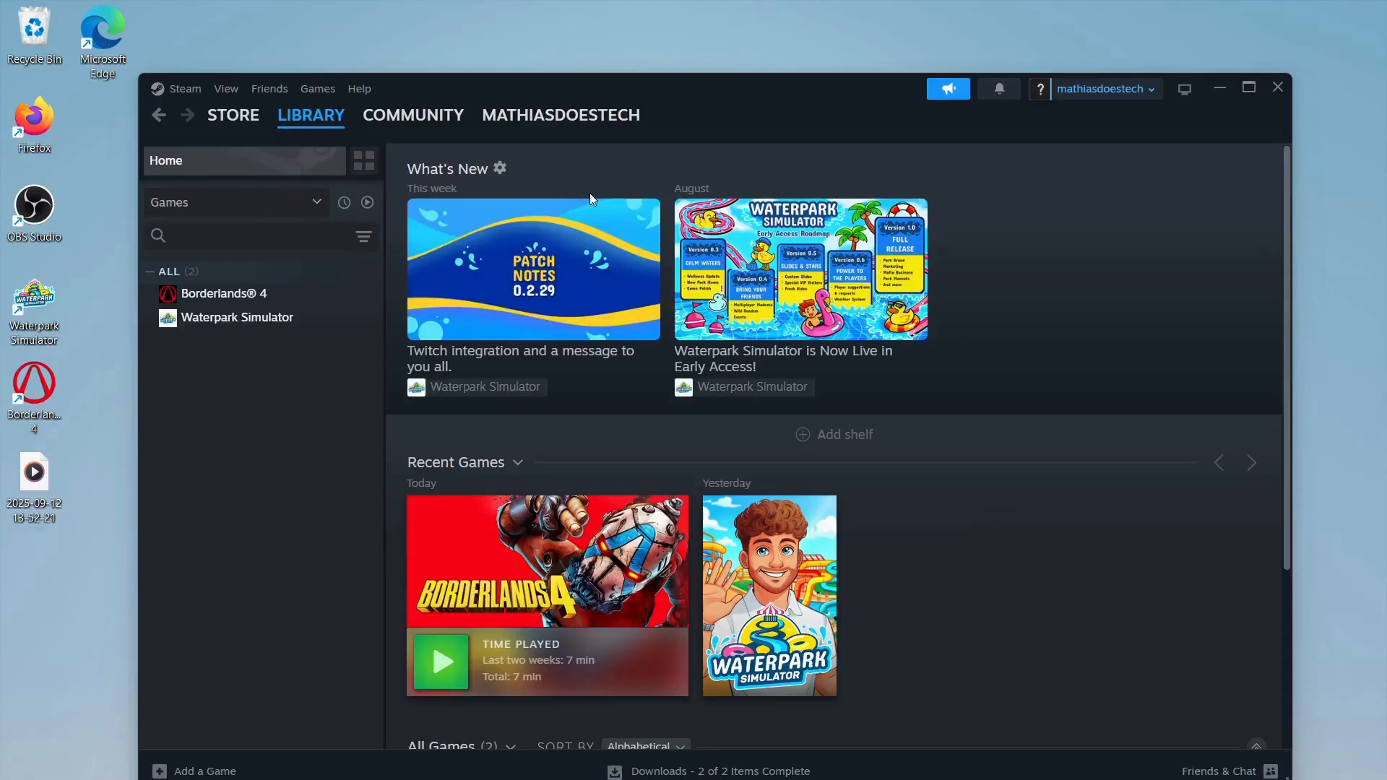
{"action": "mouse_move", "coordinate": [376, 456]}
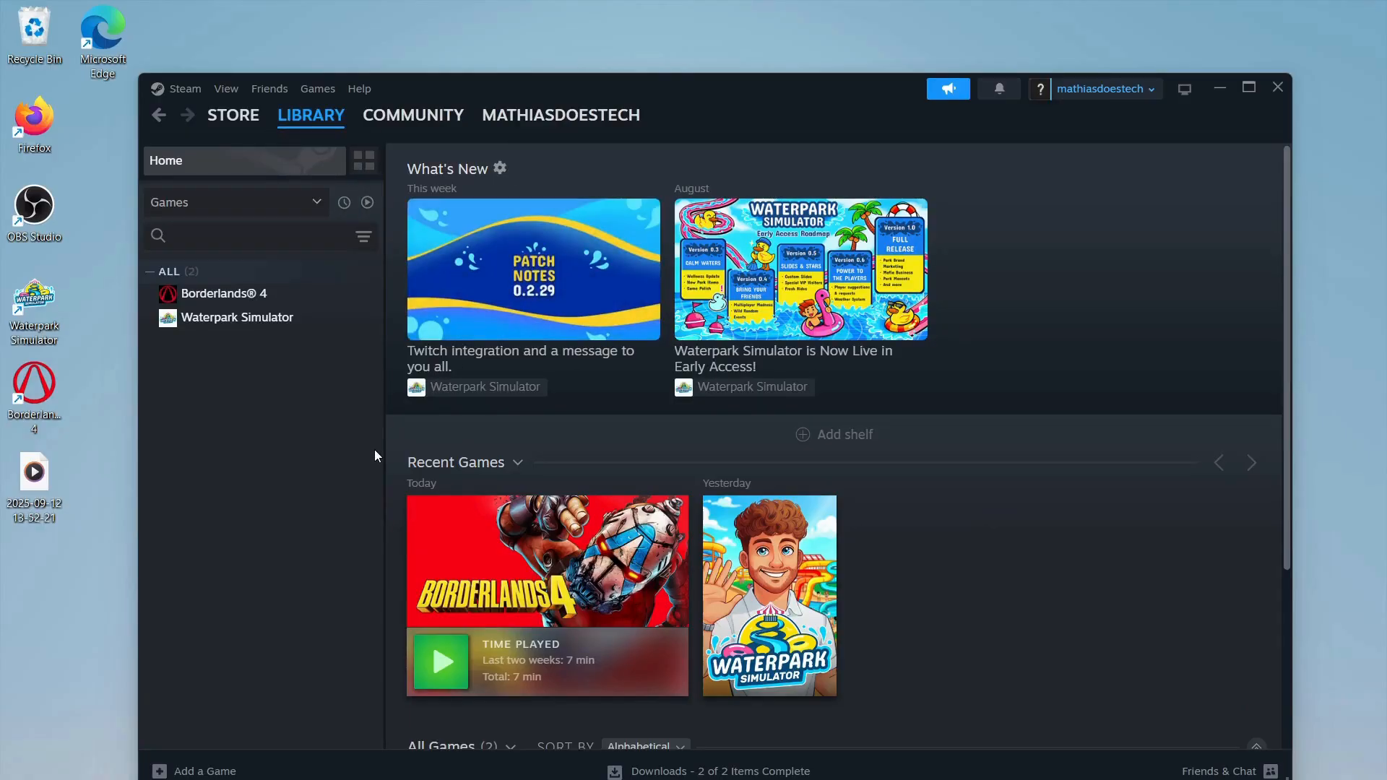
{"action": "mouse_move", "coordinate": [249, 293]}
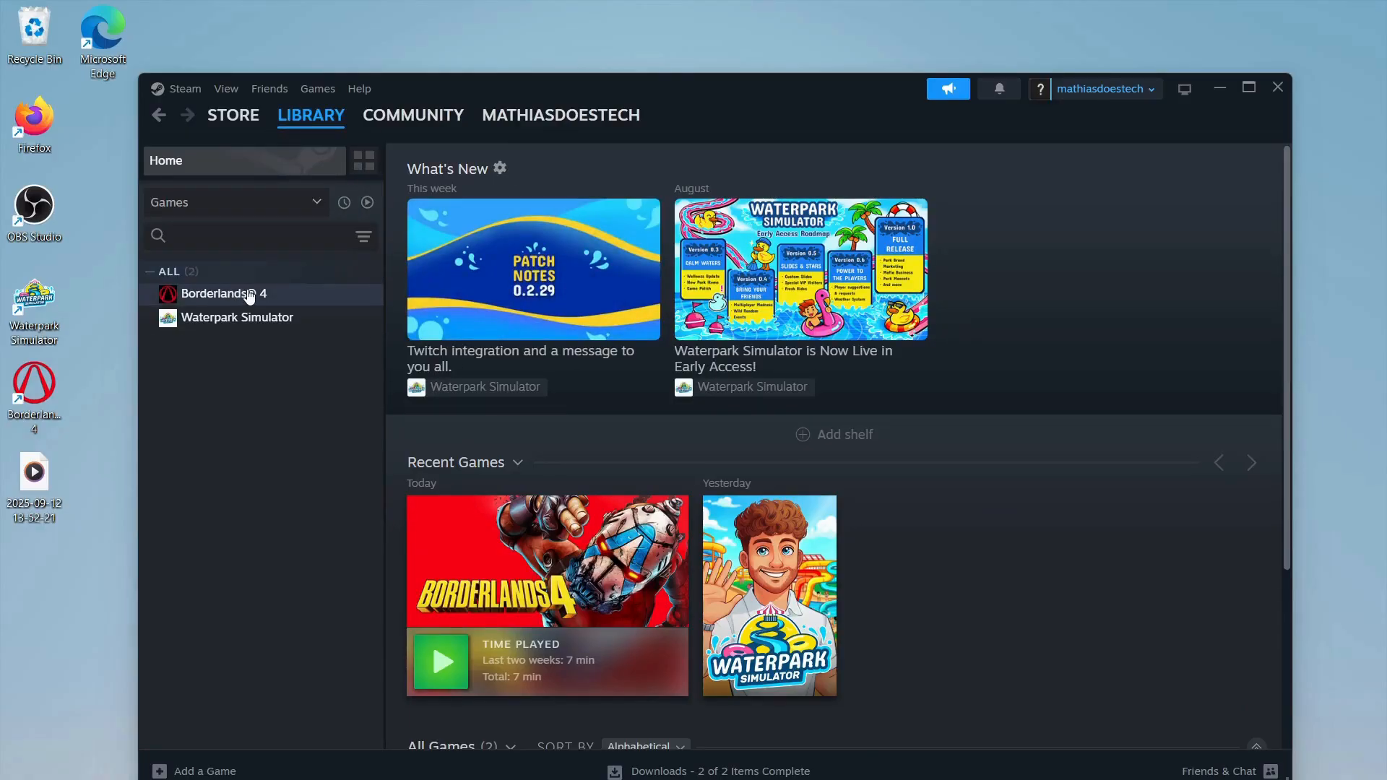
{"action": "right_click", "coordinate": [224, 293]}
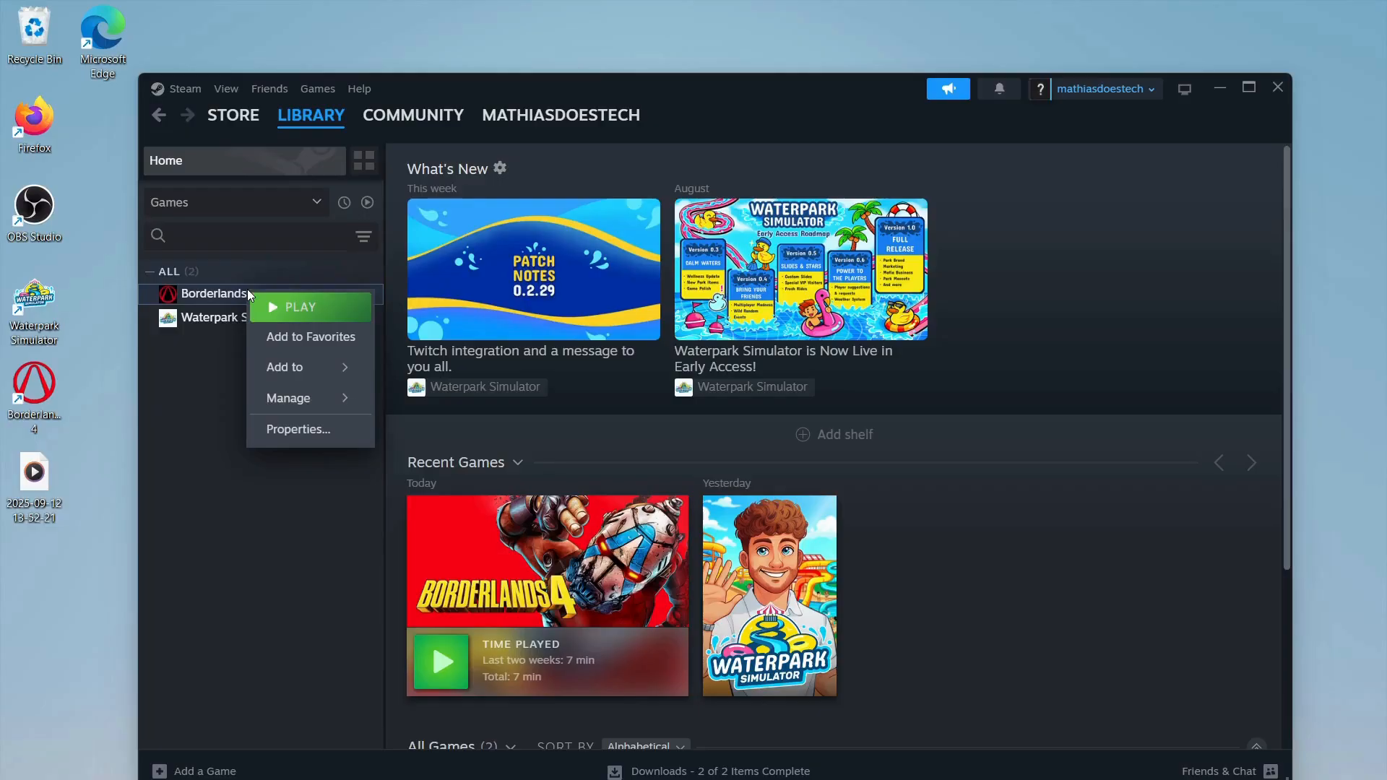
{"action": "mouse_move", "coordinate": [297, 396]}
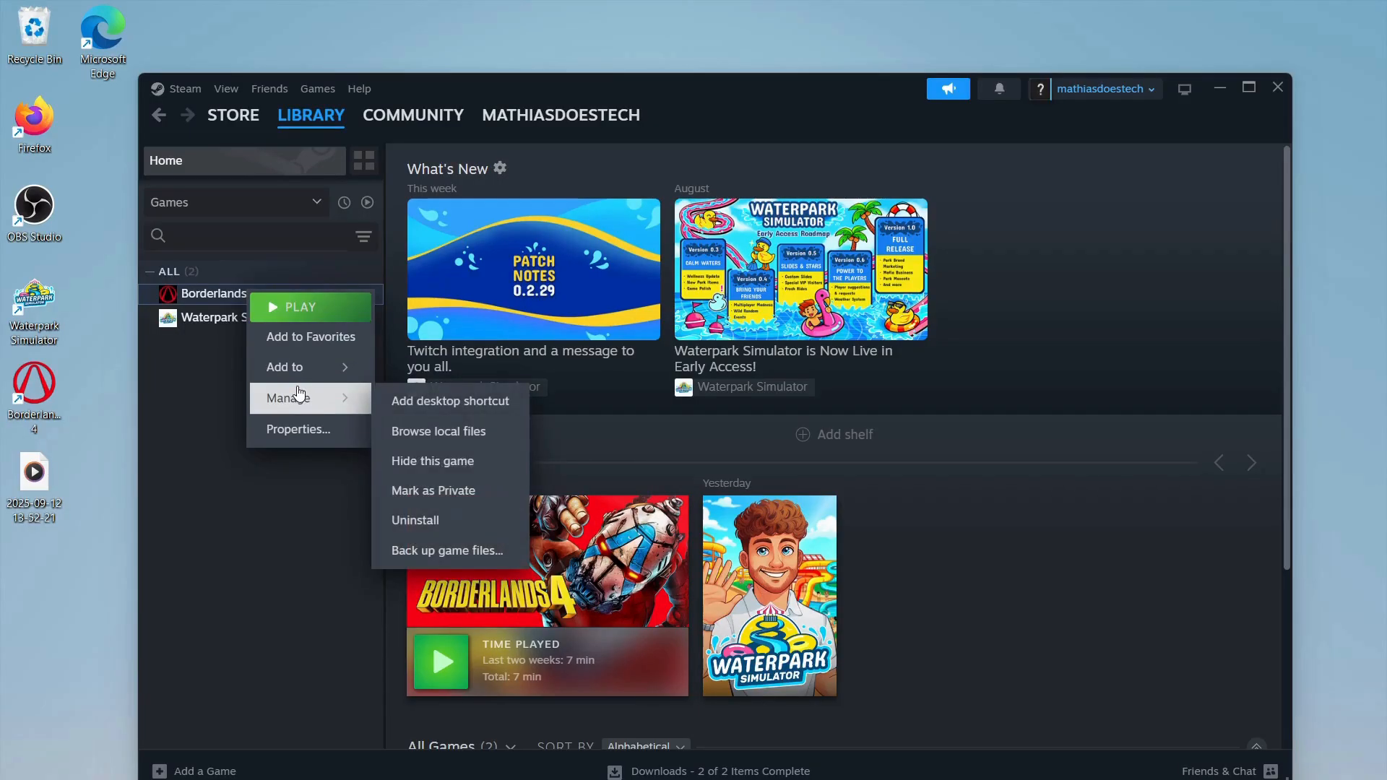
{"action": "left_click", "coordinate": [438, 431]}
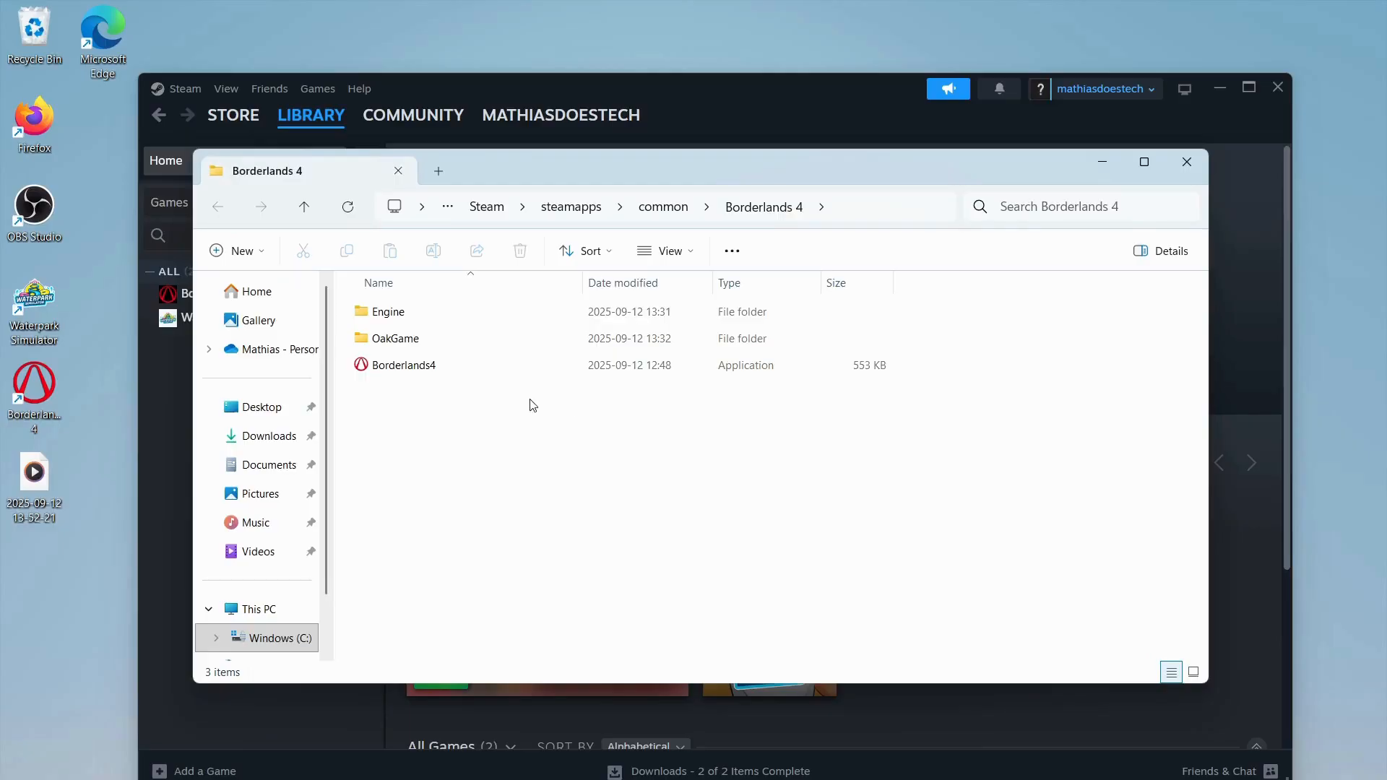
Step: Tick 'Run this program as an administrator' for Borderlands4.exe, save, and close Explorer
{"action": "left_click", "coordinate": [402, 365]}
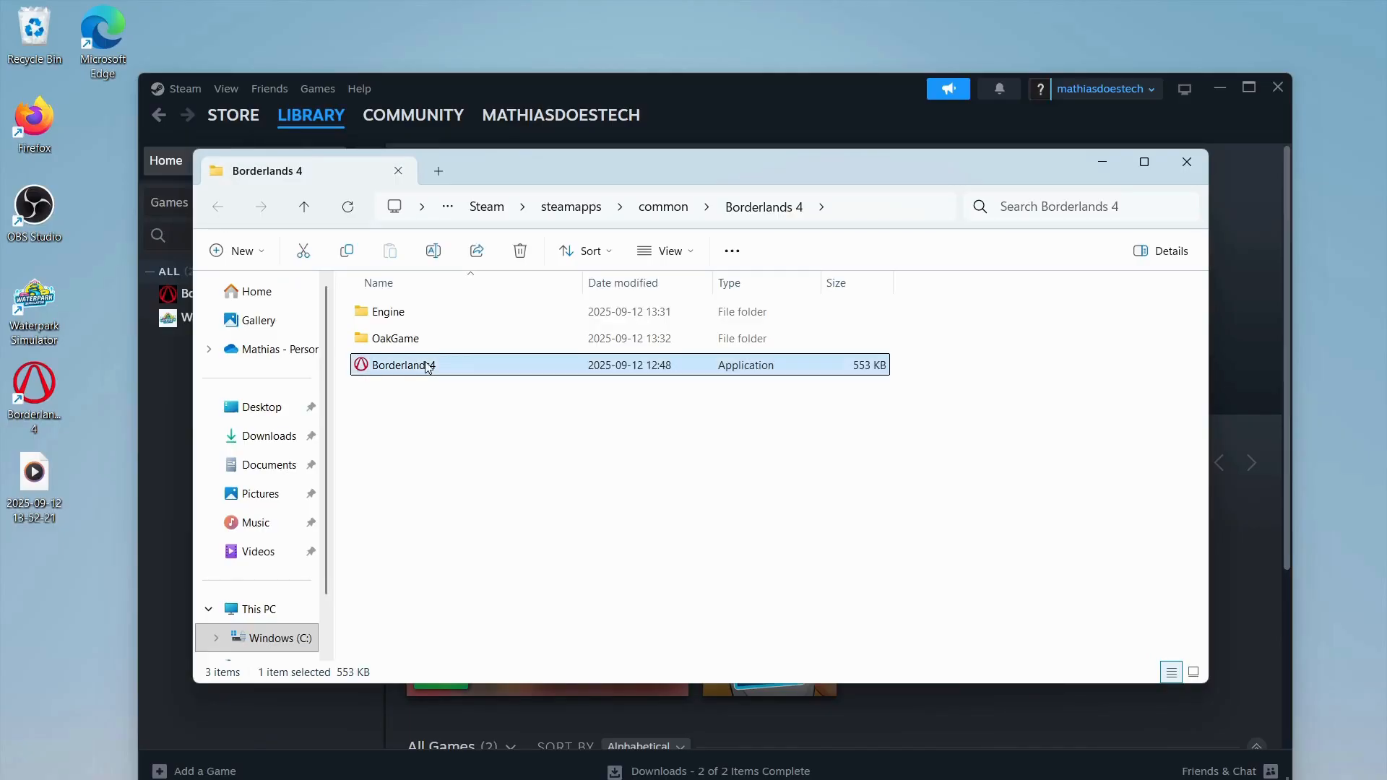
{"action": "right_click", "coordinate": [425, 365]}
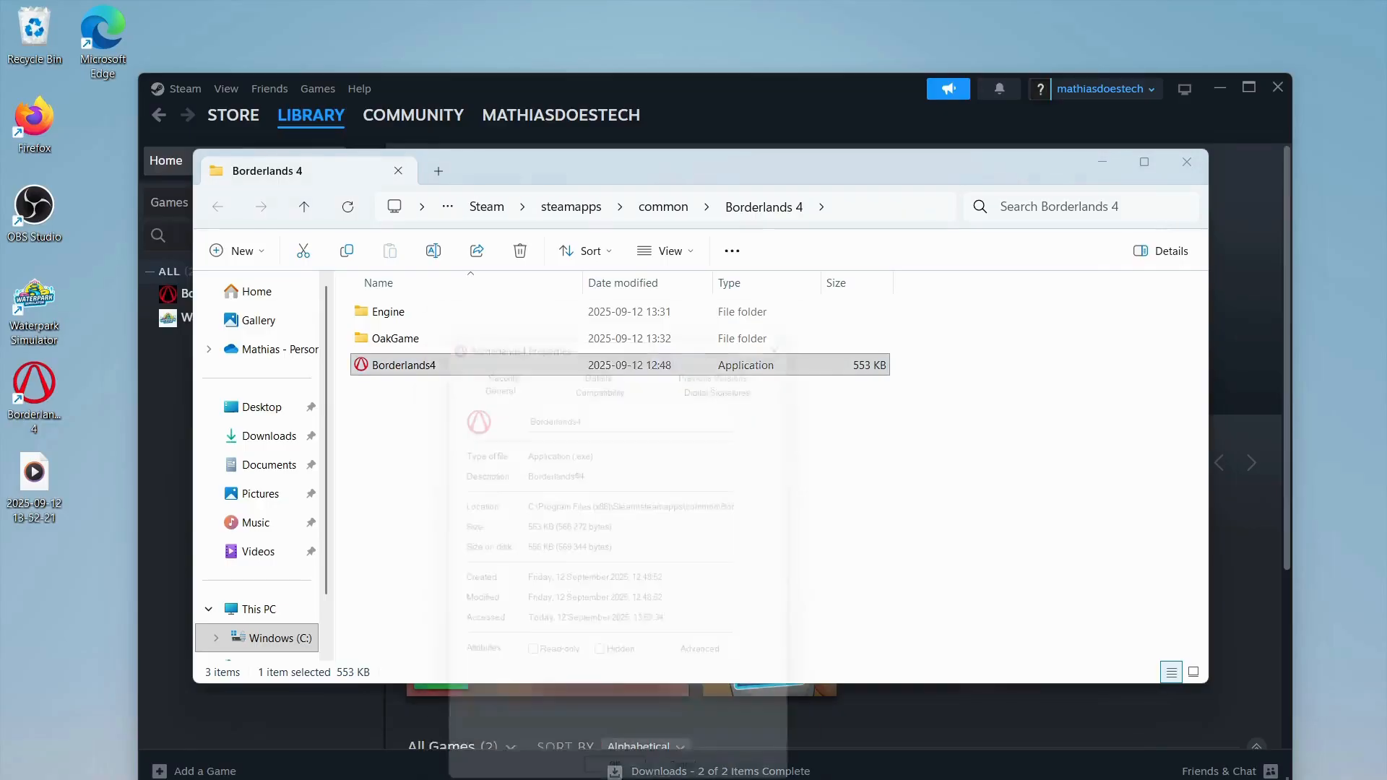
{"action": "left_click", "coordinate": [605, 370]}
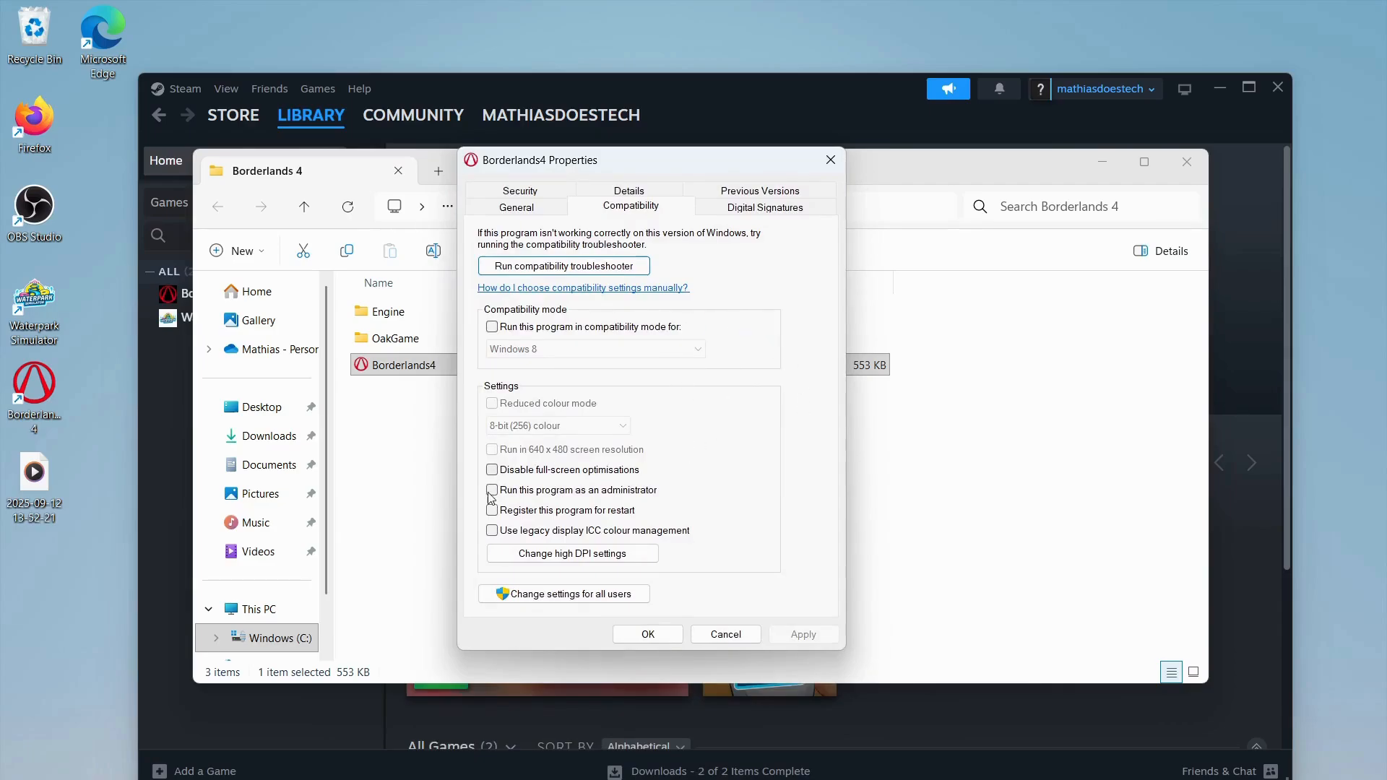
{"action": "left_click", "coordinate": [492, 489]}
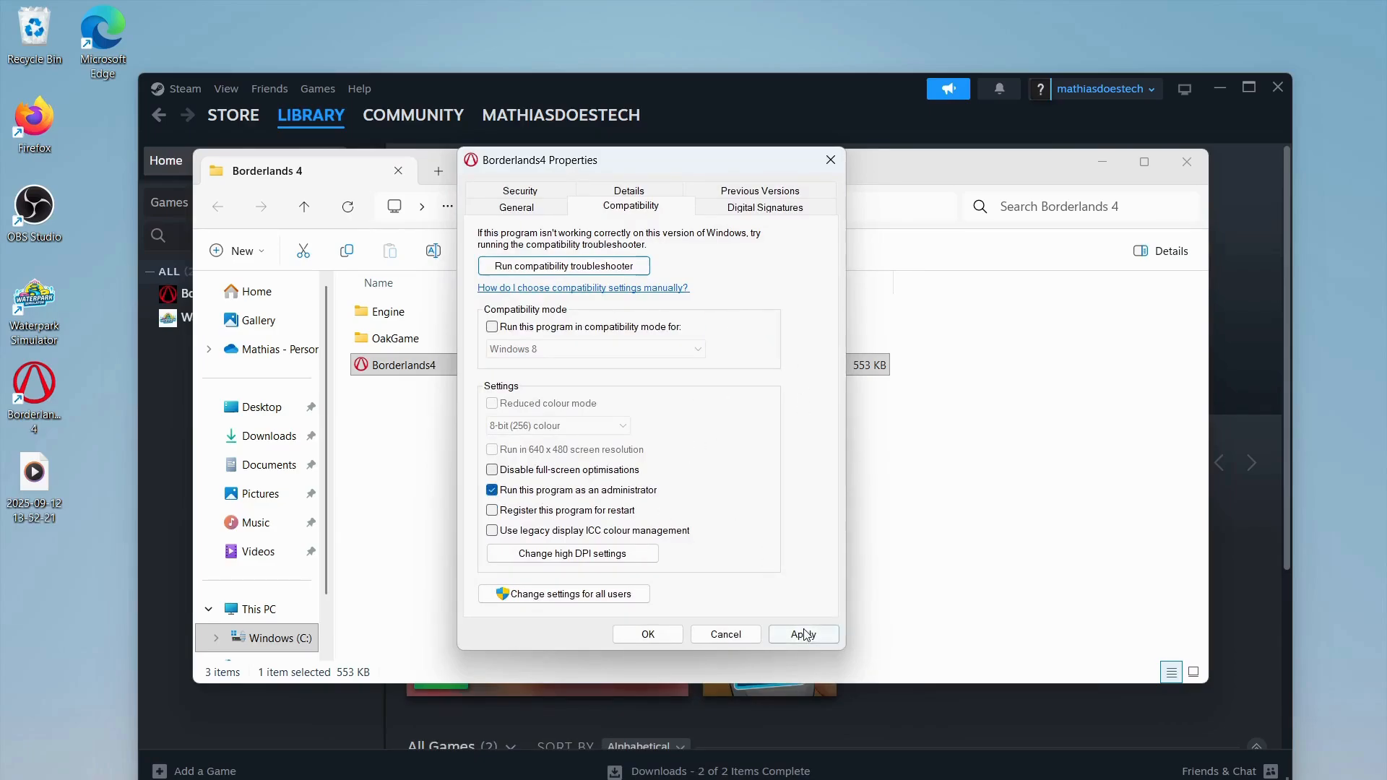
{"action": "left_click", "coordinate": [648, 635]}
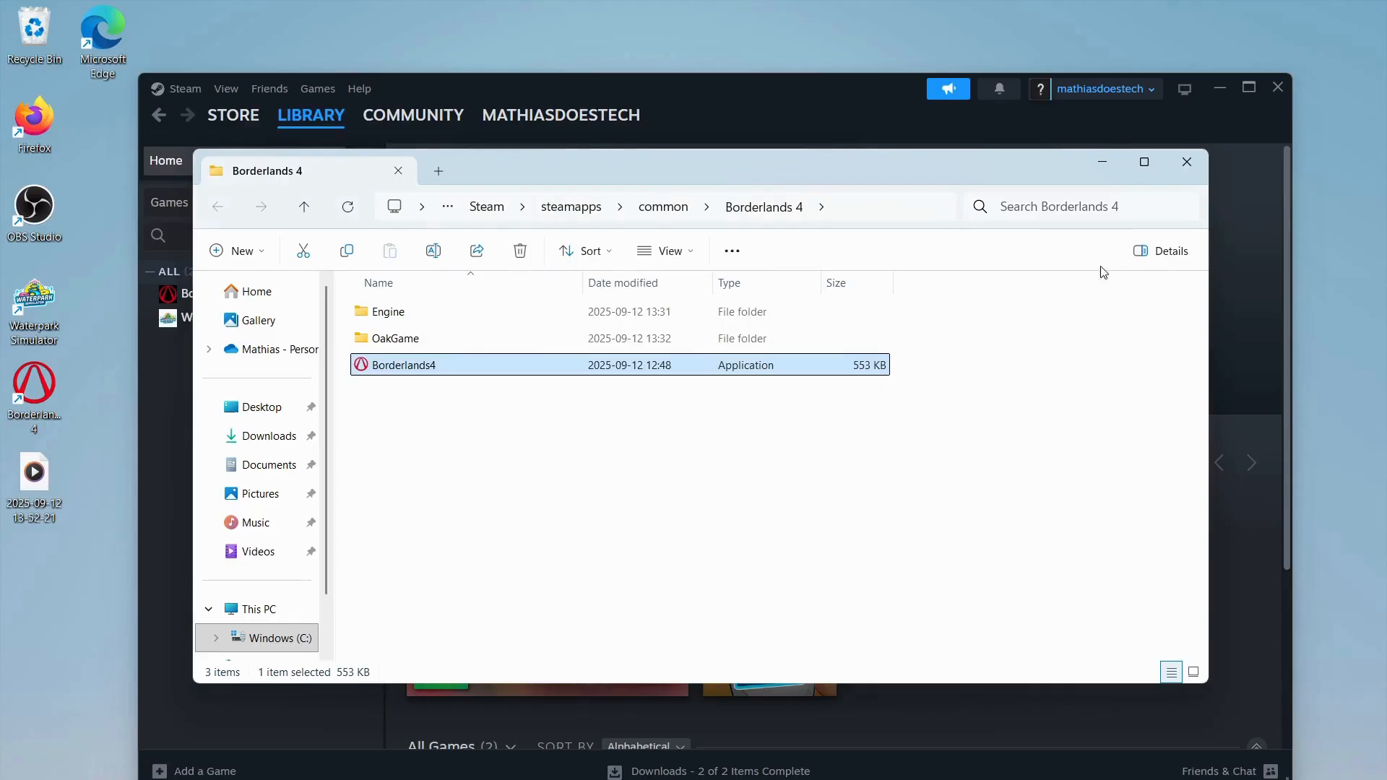
{"action": "left_click", "coordinate": [1187, 161]}
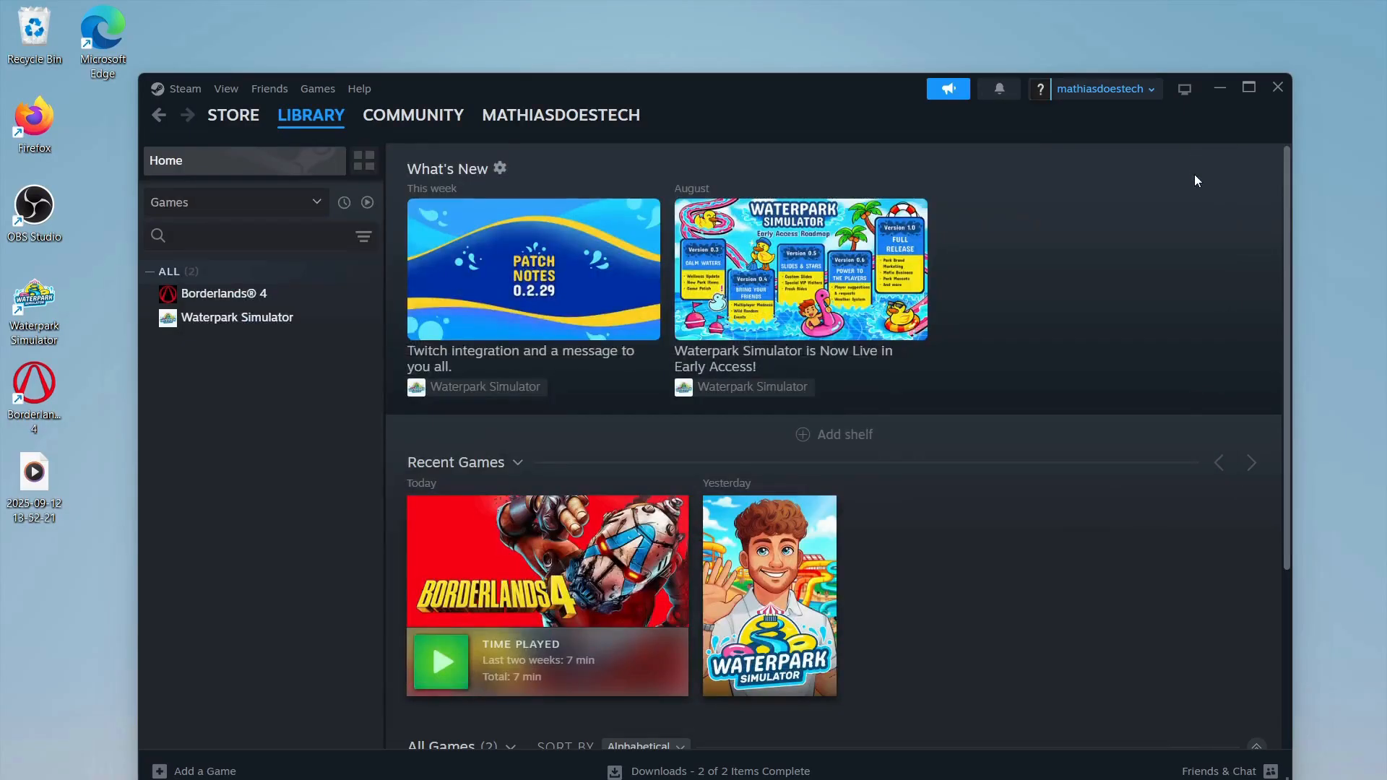
Step: Show the Installed Files page in Borderlands 4's Steam properties
{"action": "right_click", "coordinate": [224, 293]}
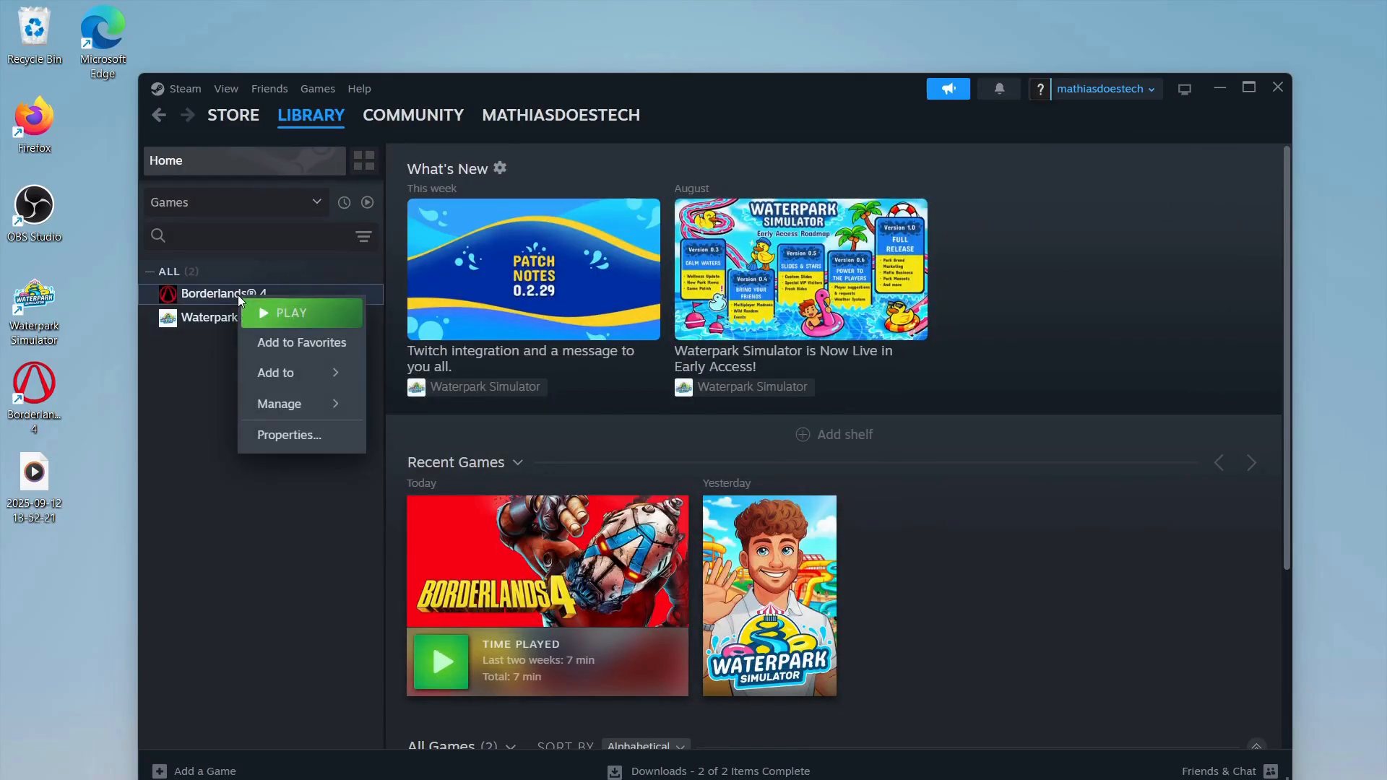
{"action": "left_click", "coordinate": [289, 435]}
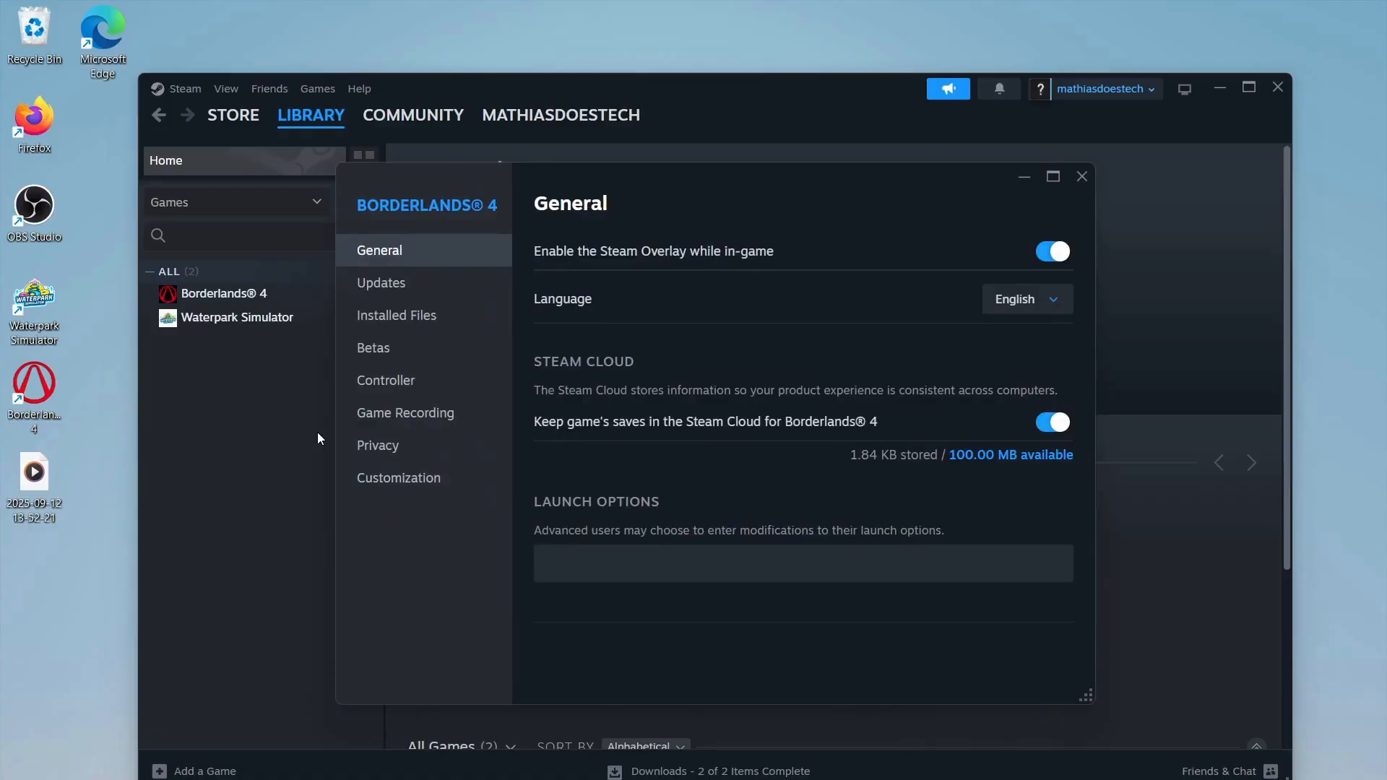
{"action": "left_click", "coordinate": [397, 315]}
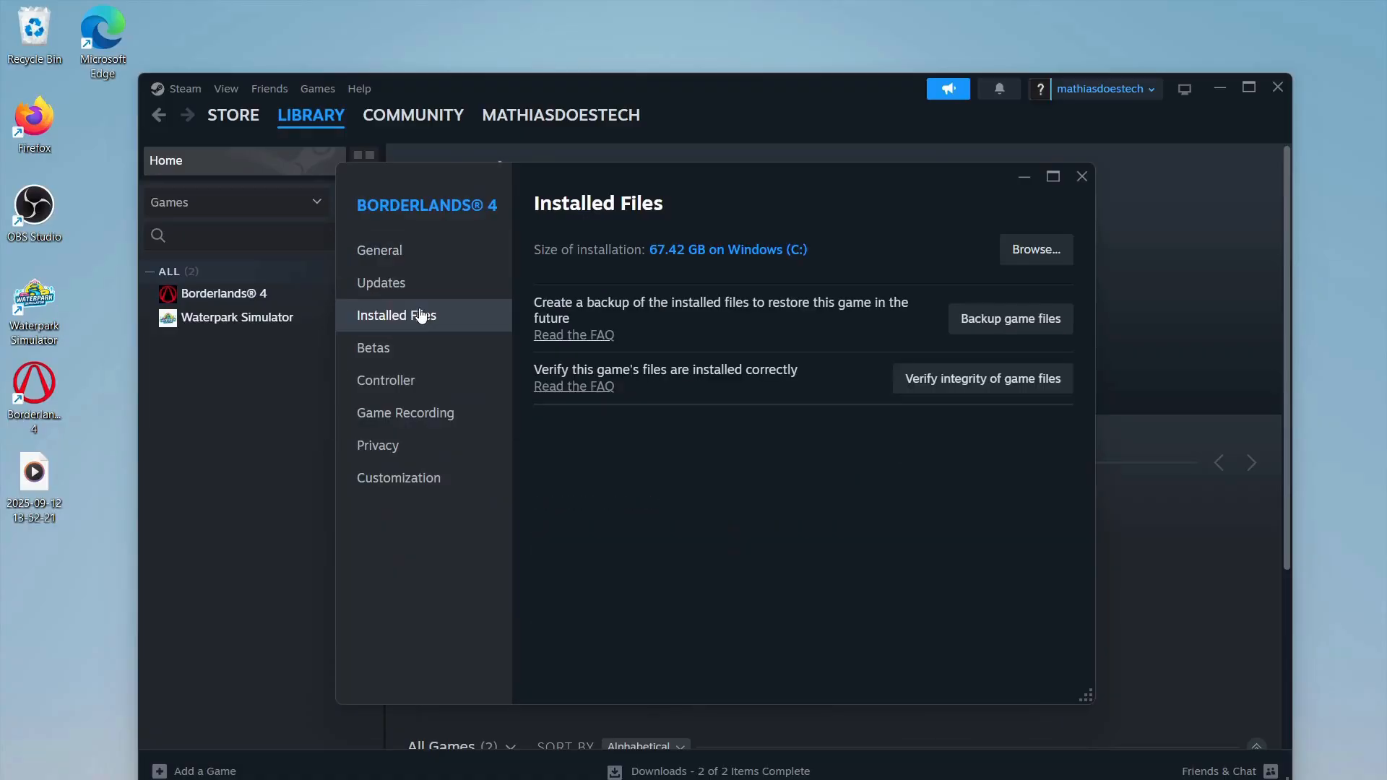
{"action": "mouse_move", "coordinate": [994, 392]}
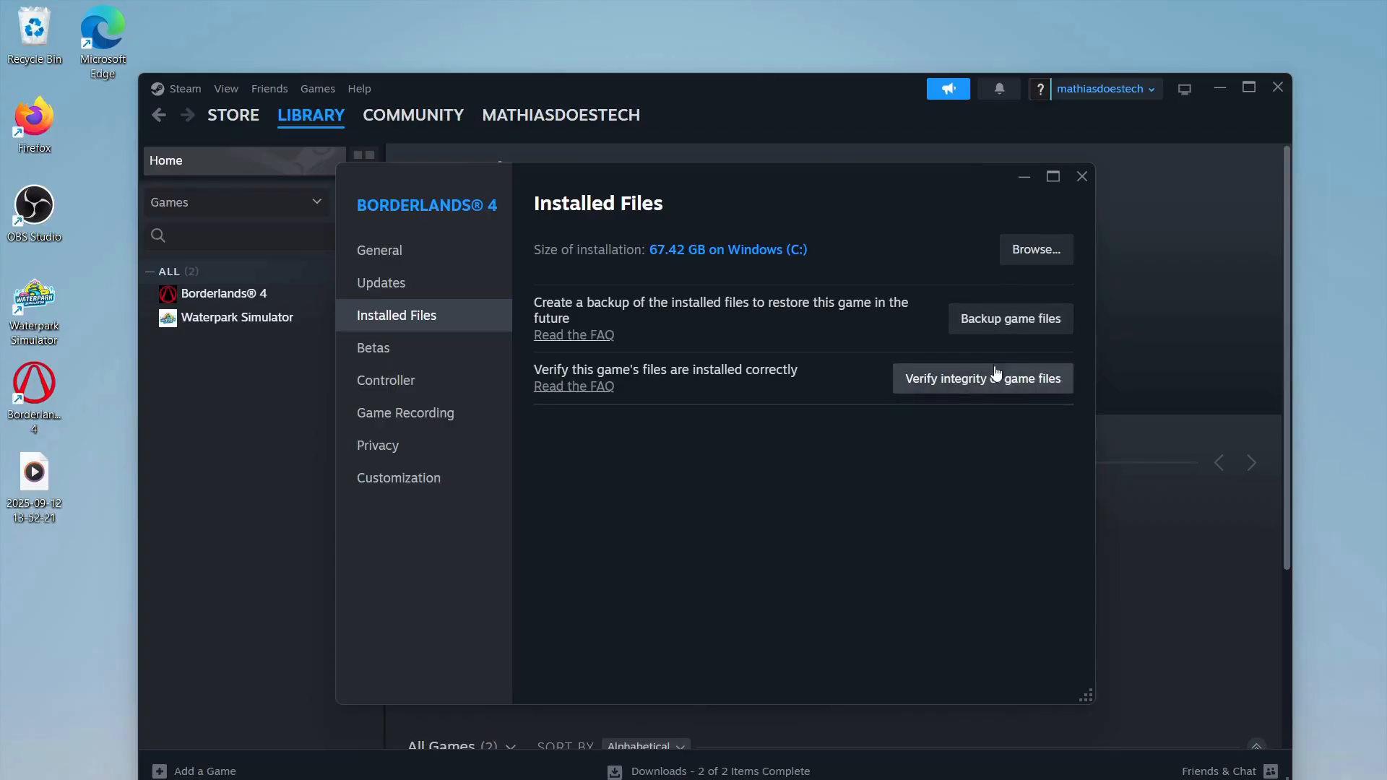
{"action": "mouse_move", "coordinate": [1072, 233]}
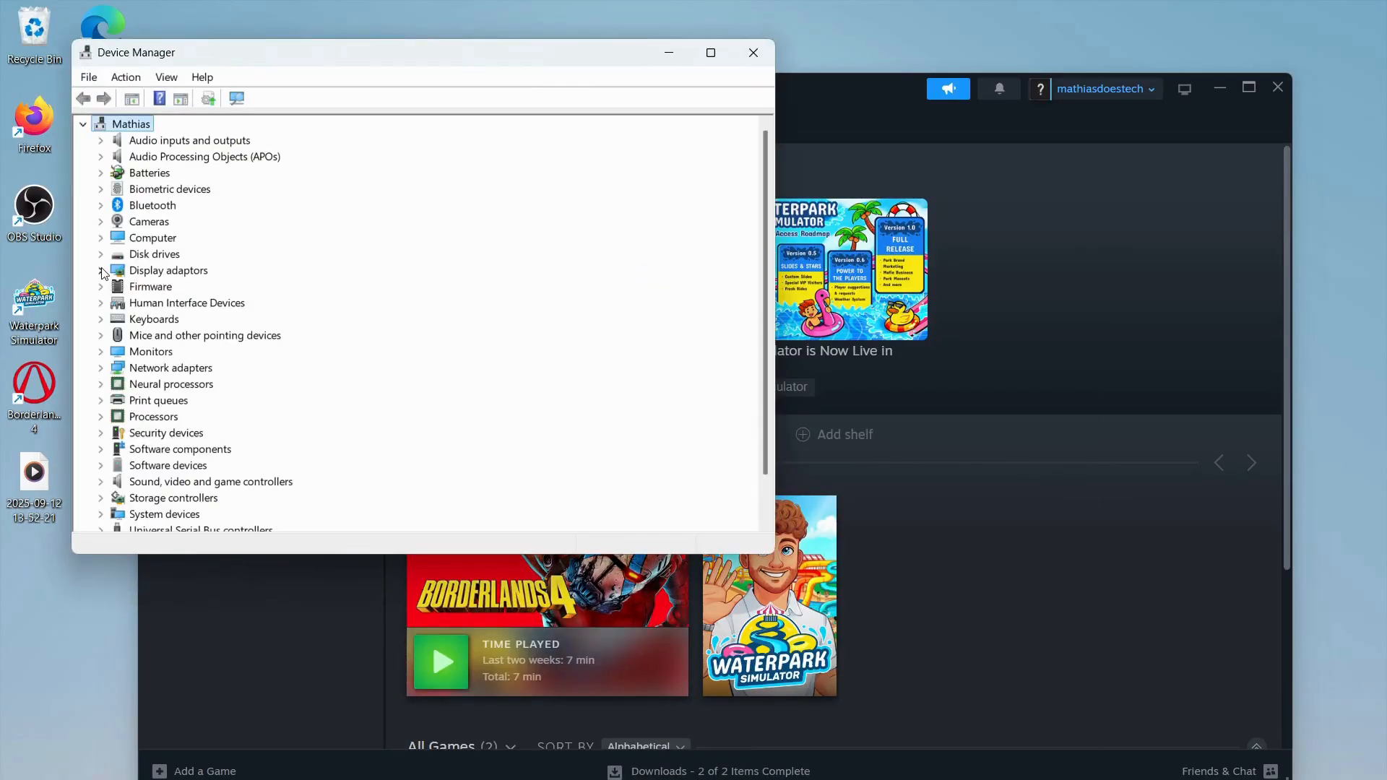
Step: Choose Update driver for AMD Radeon(TM) 860M Graphics under Display adaptors
{"action": "left_click", "coordinate": [101, 270]}
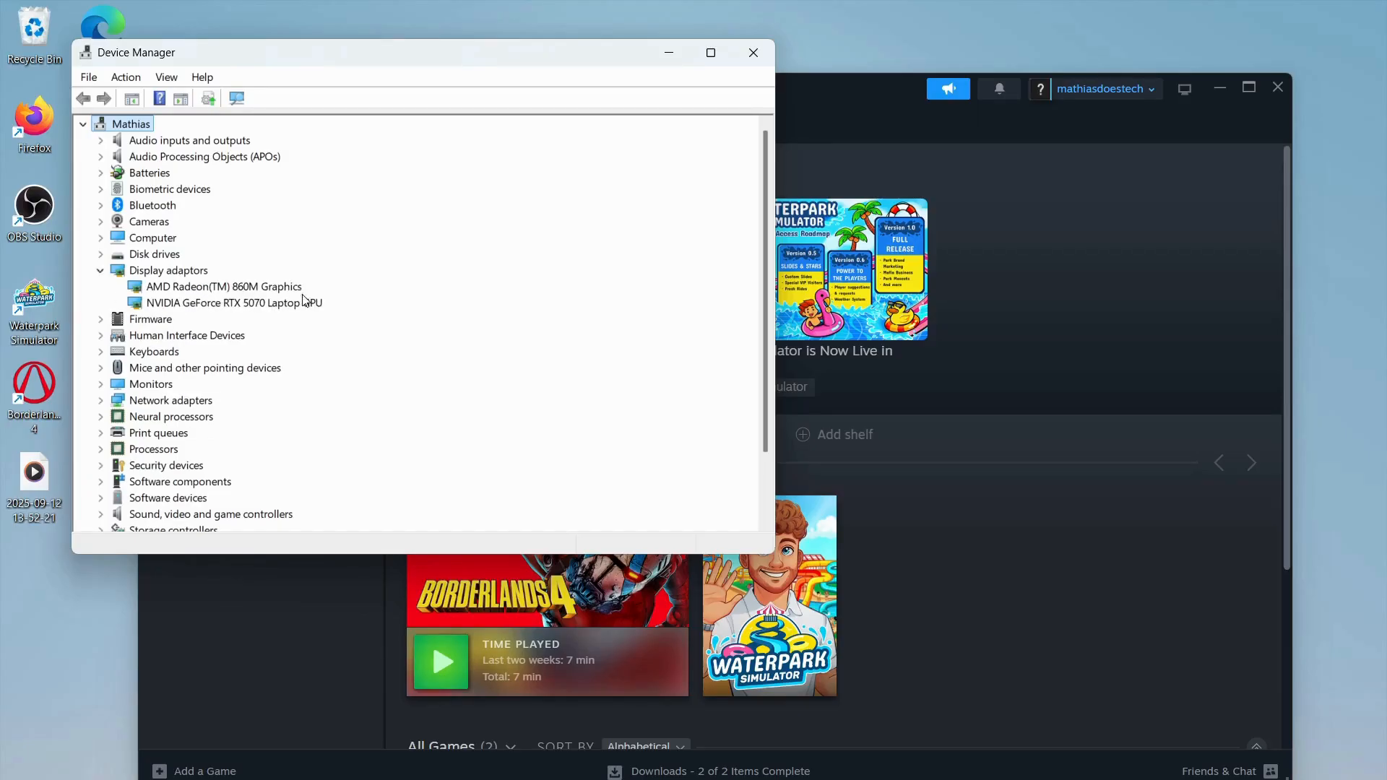
{"action": "right_click", "coordinate": [221, 286]}
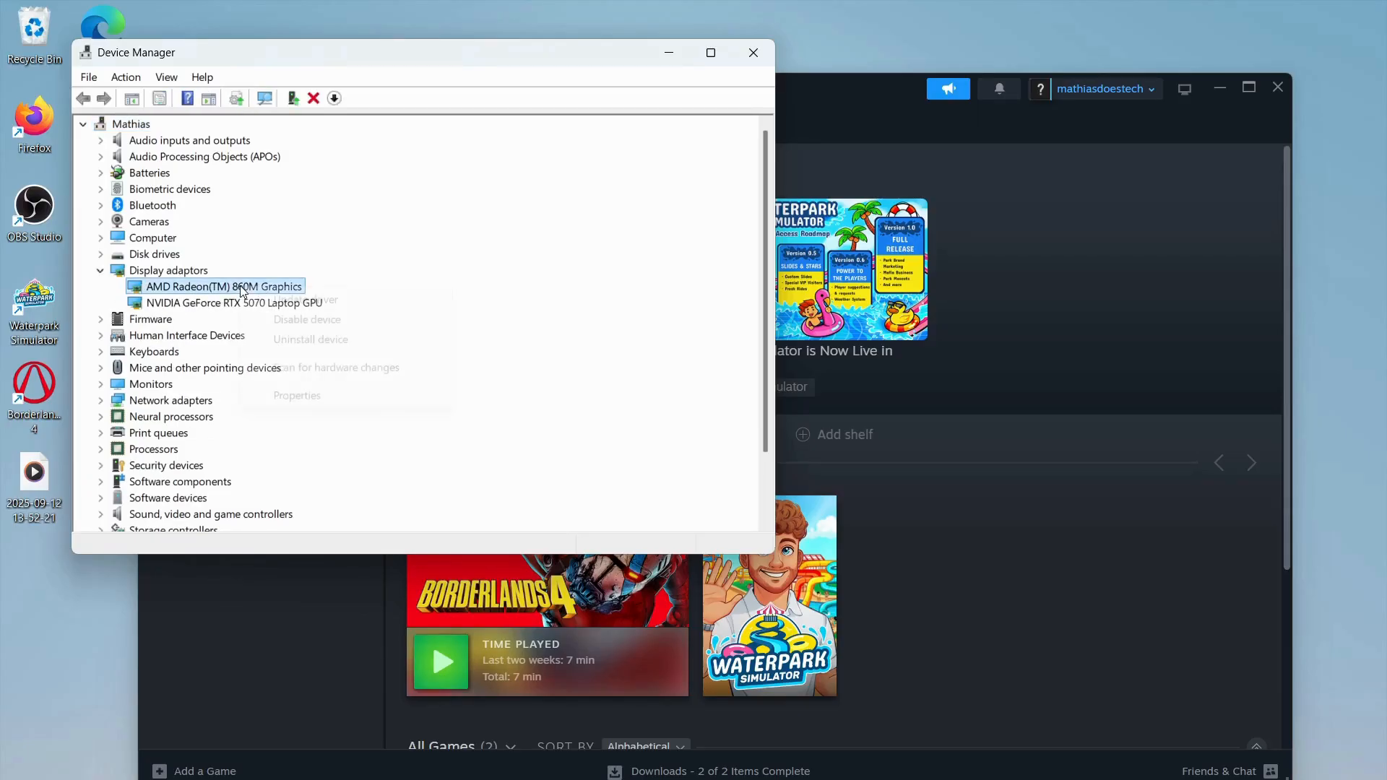
{"action": "mouse_move", "coordinate": [332, 300]}
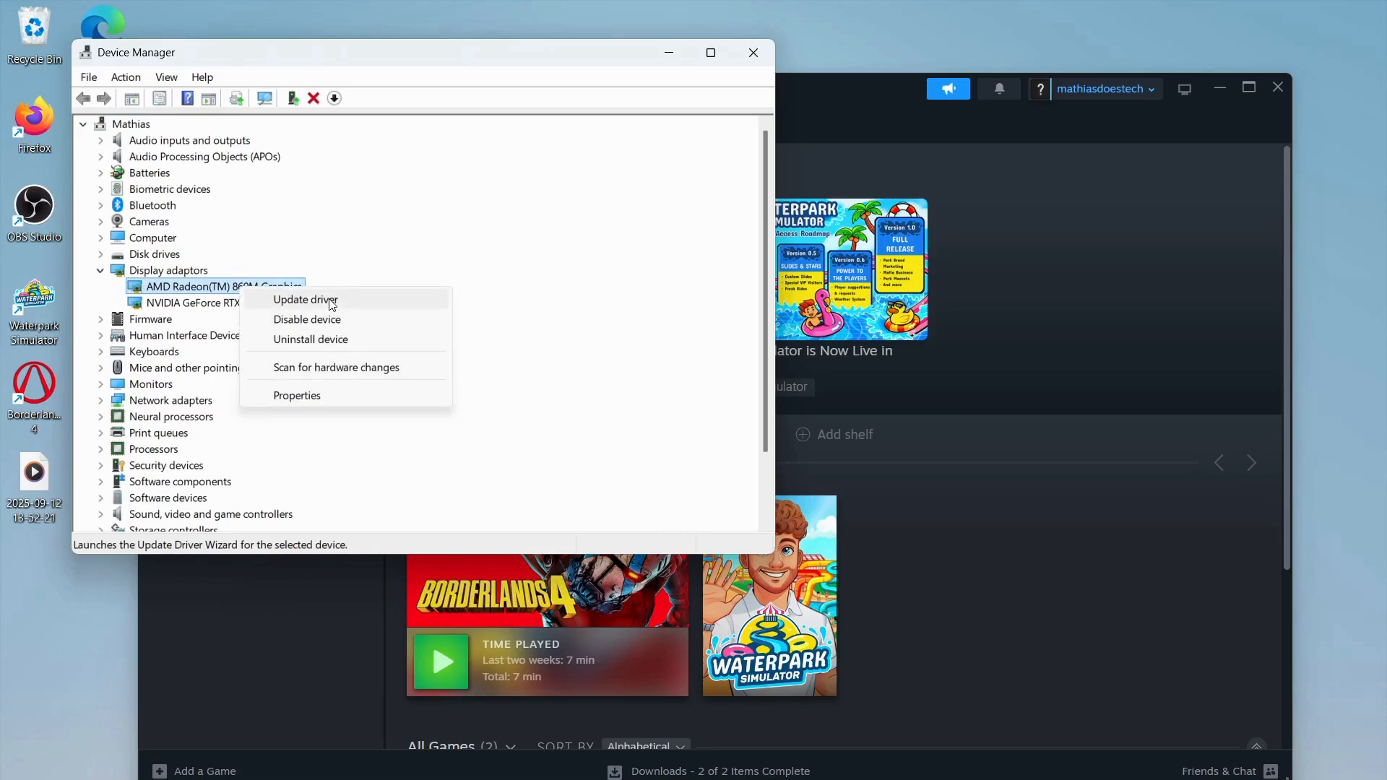
{"action": "left_click", "coordinate": [306, 300]}
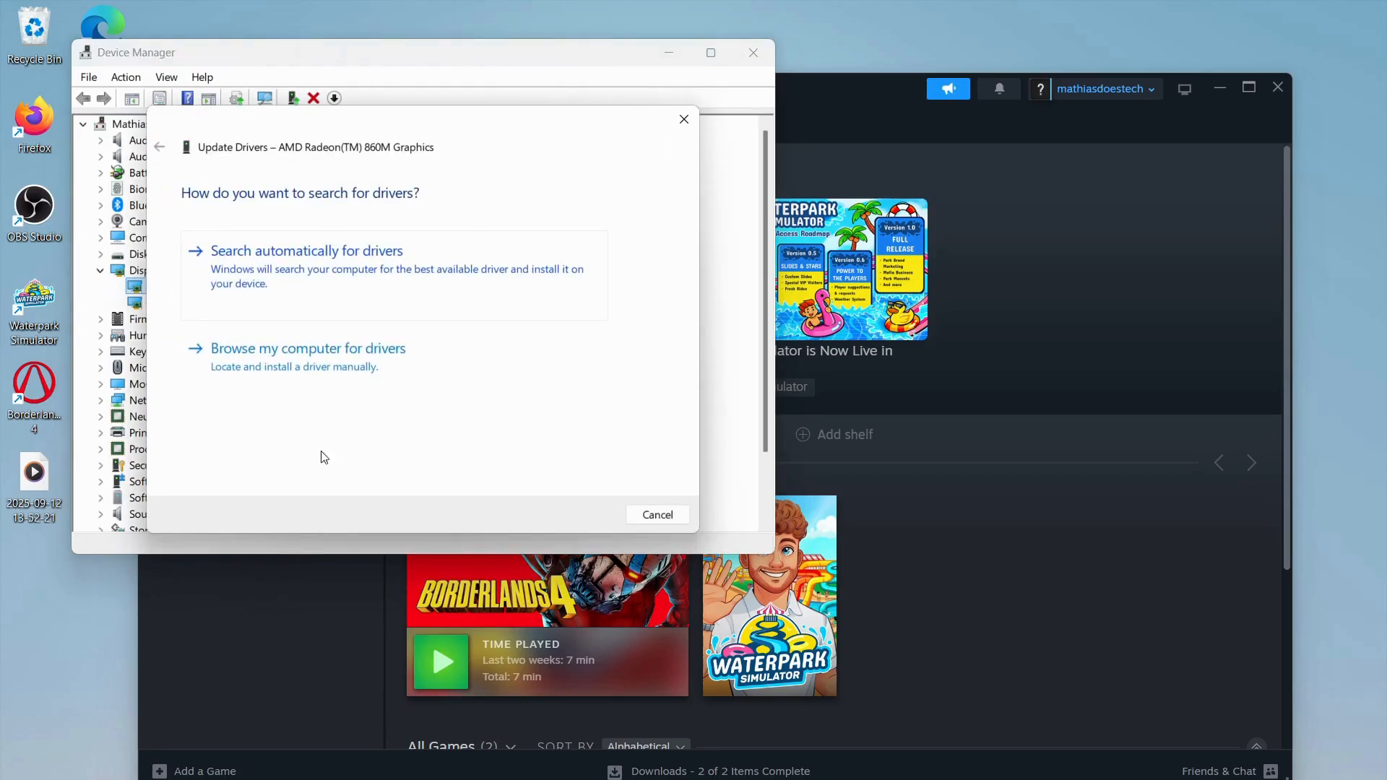
{"action": "mouse_move", "coordinate": [429, 210]}
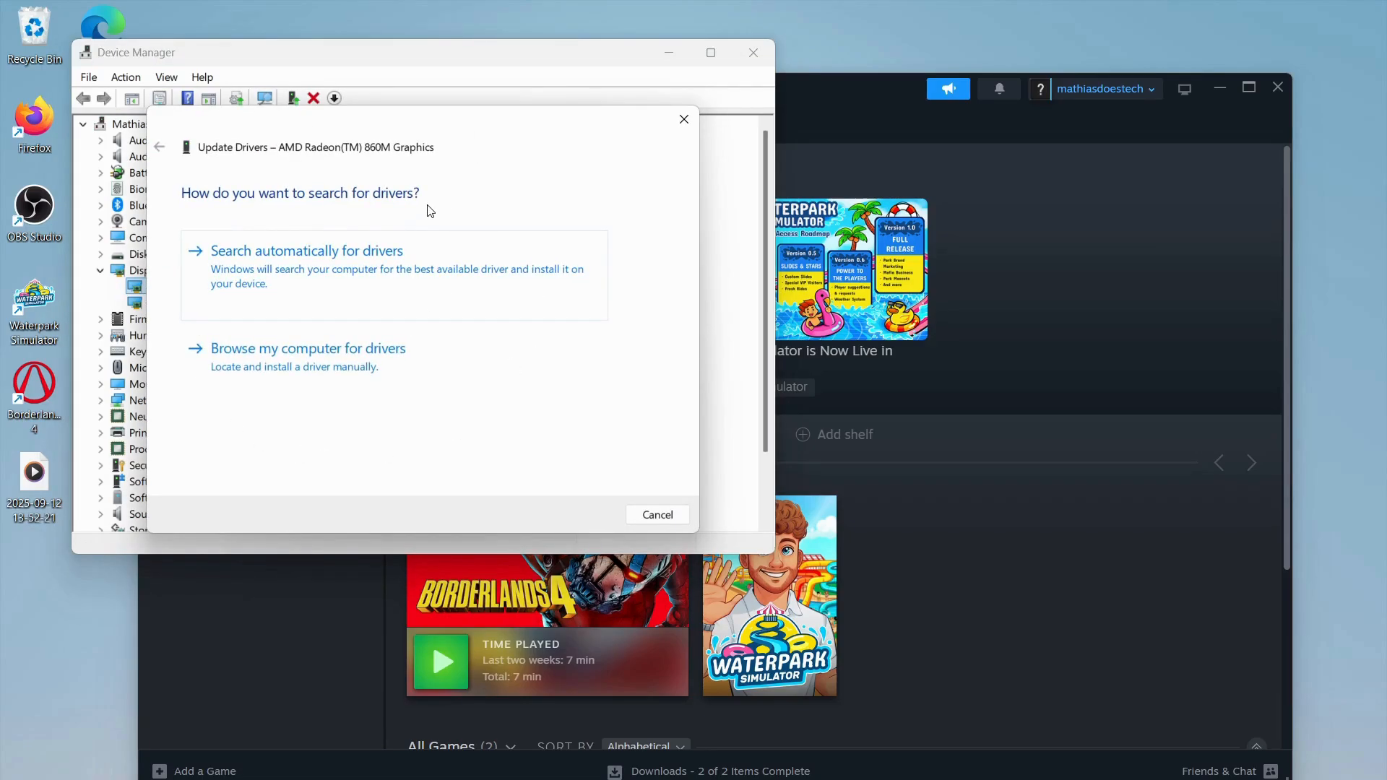
{"action": "mouse_move", "coordinate": [205, 152]}
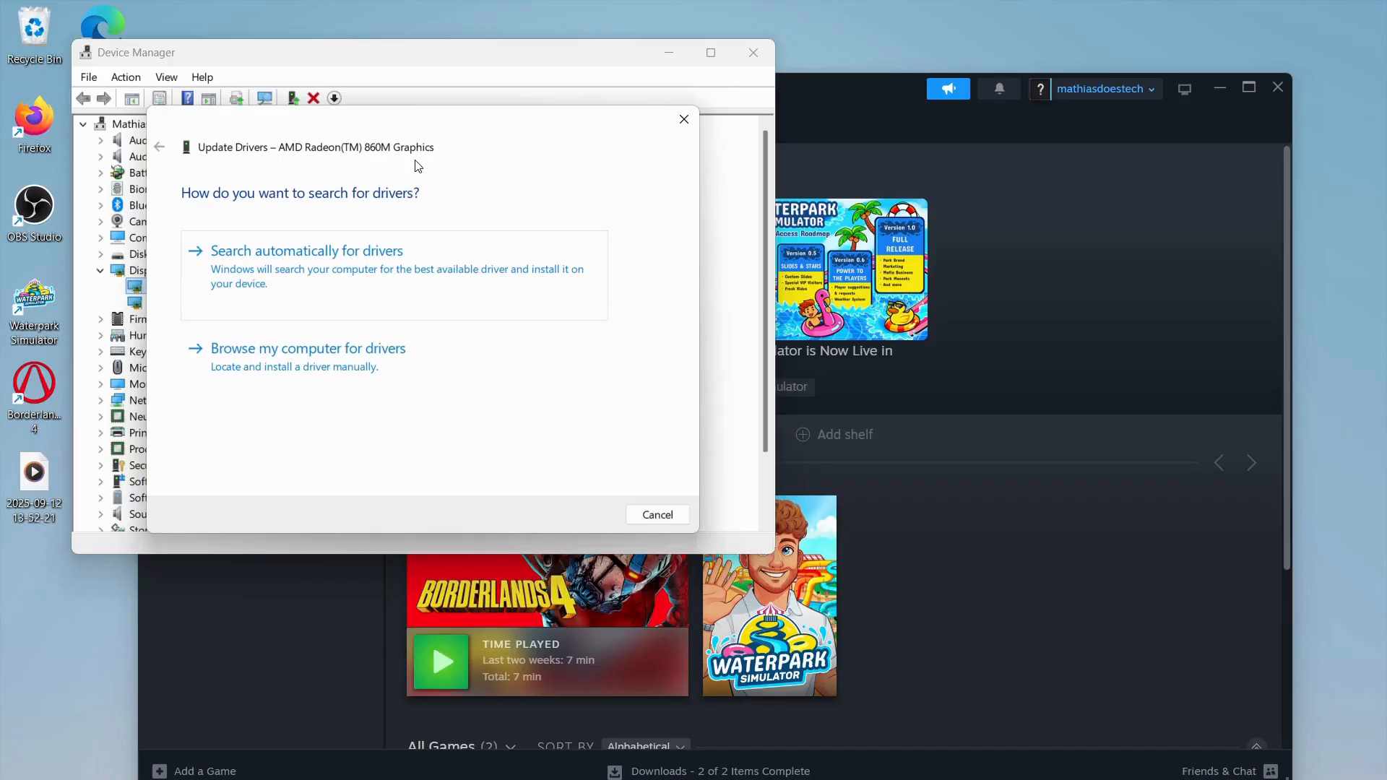
{"action": "mouse_move", "coordinate": [277, 131]}
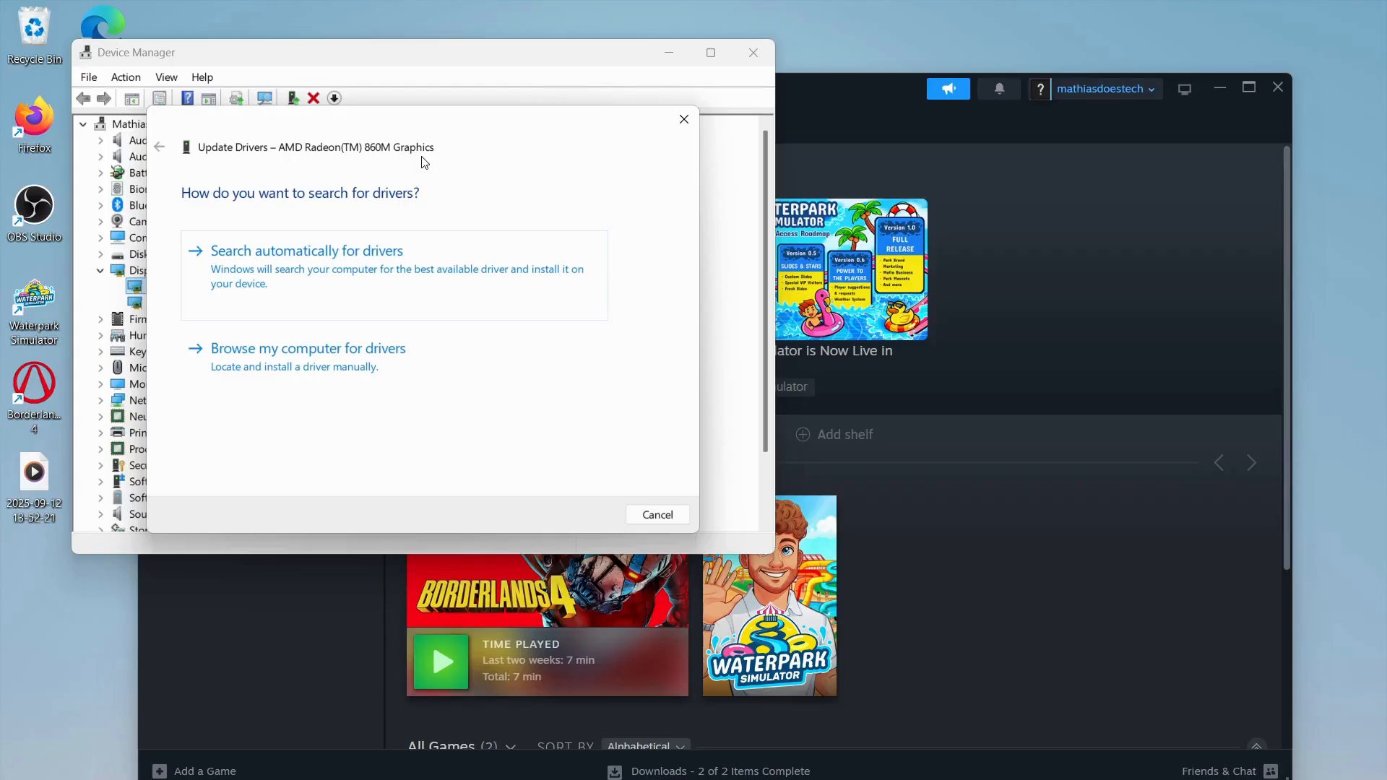
{"action": "mouse_move", "coordinate": [455, 162]}
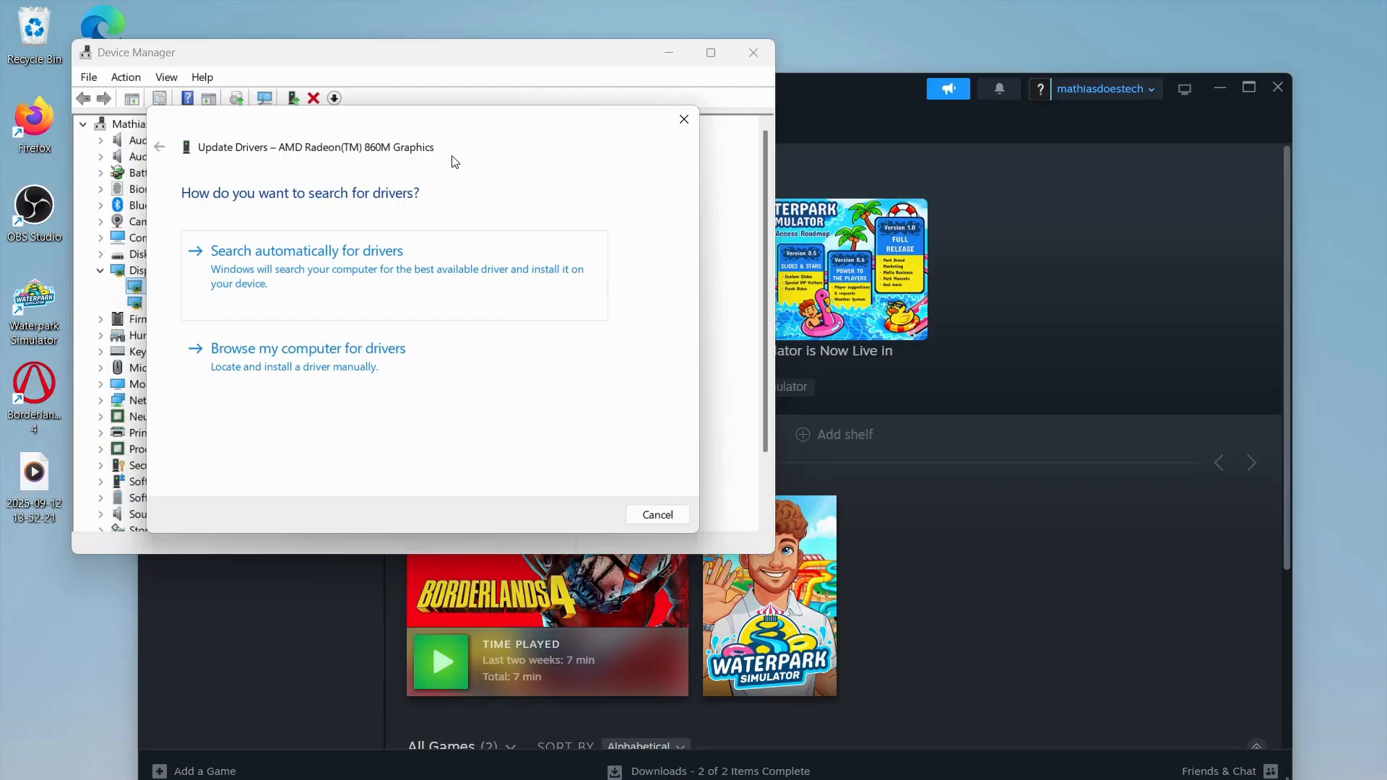